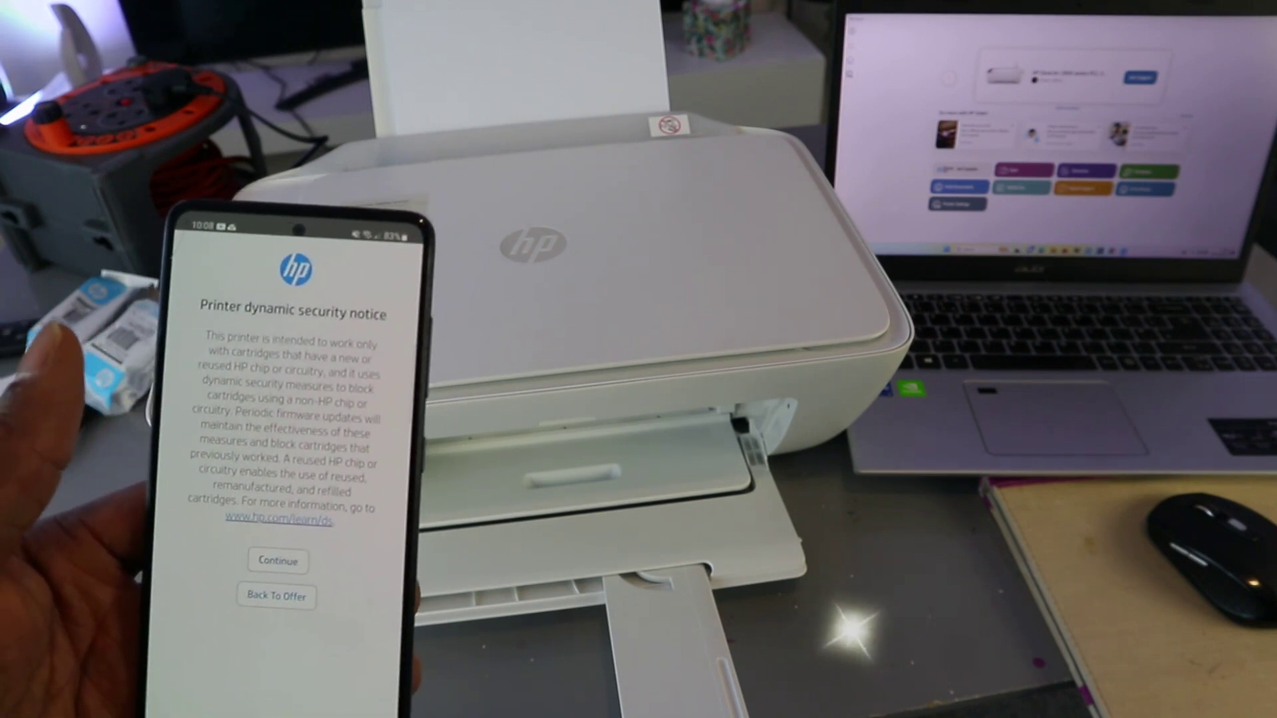
- Accept the printer dynamic security notice with Continue so registration begins
{"action": "left_click", "coordinate": [277, 560]}
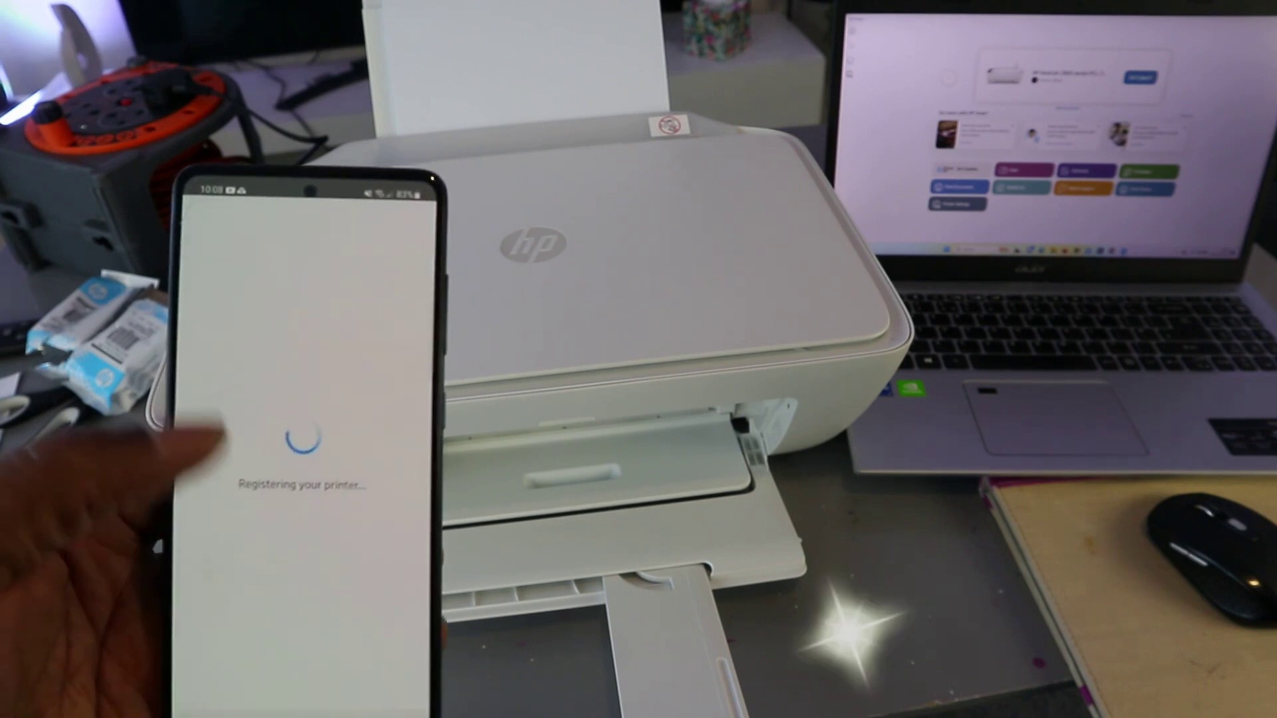